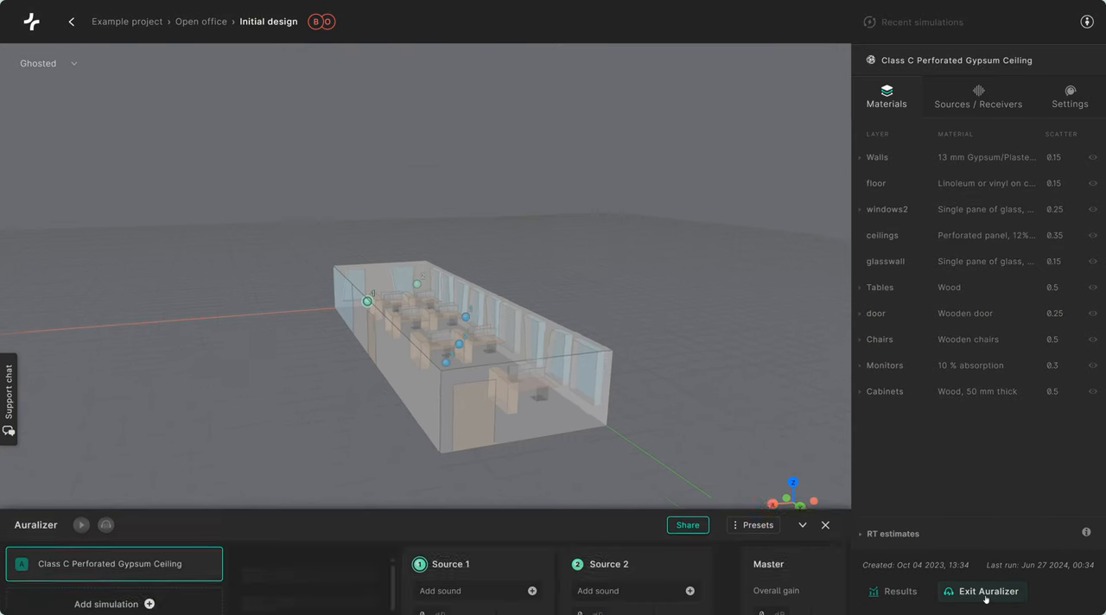
# Step: Add the Class A Acoustic Ceiling simulation to compare against the Class C one
pyautogui.click(802, 525)
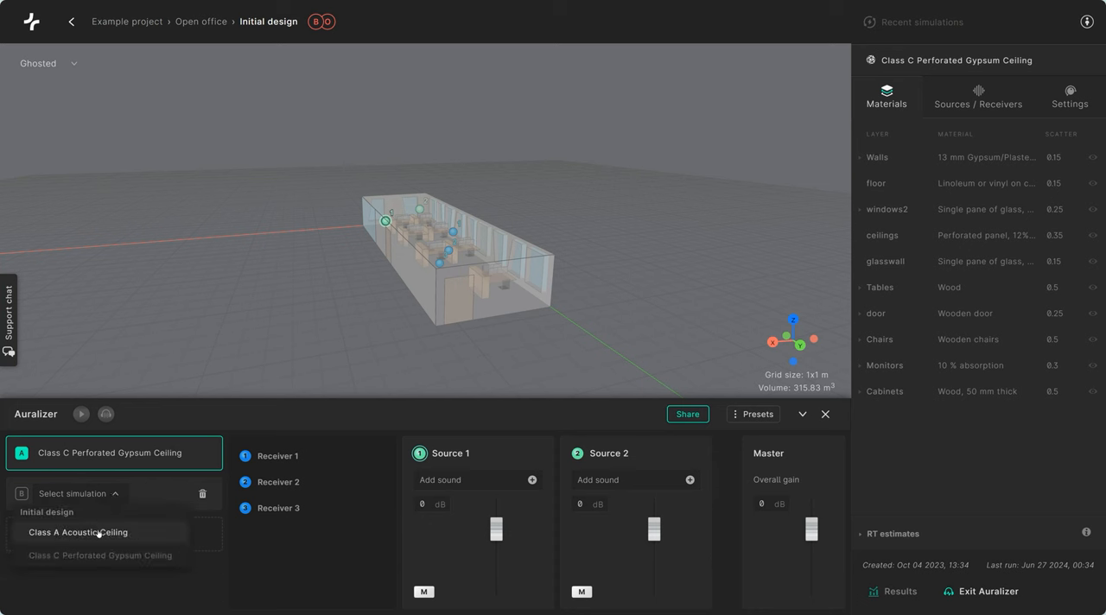
pyautogui.click(76, 532)
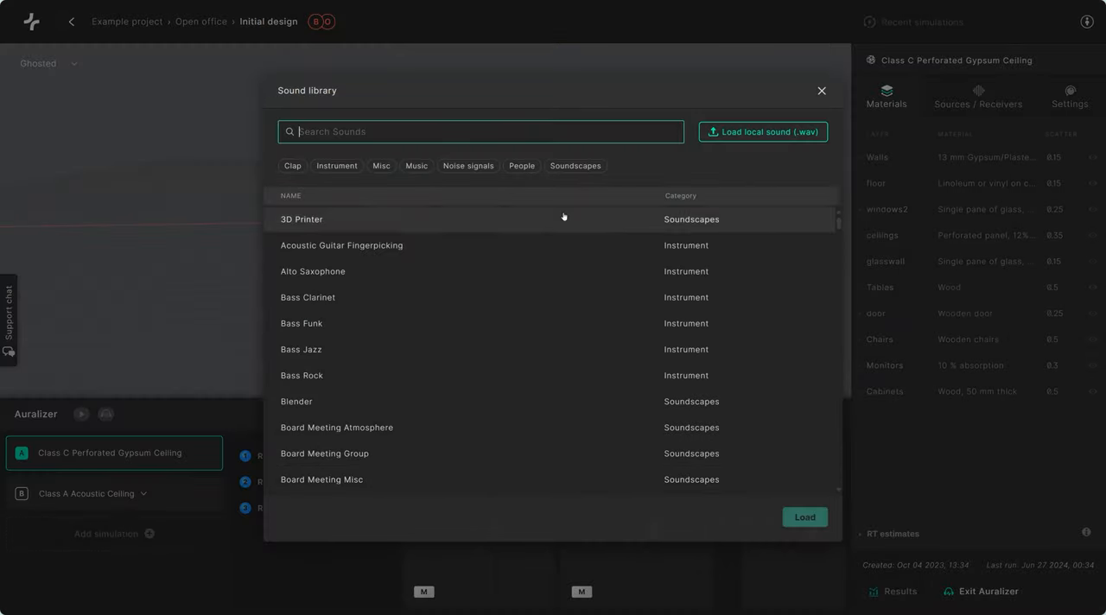
# Step: Filter to People sounds and assign 'Female dialogue english low energy' to Source 1
pyautogui.click(522, 166)
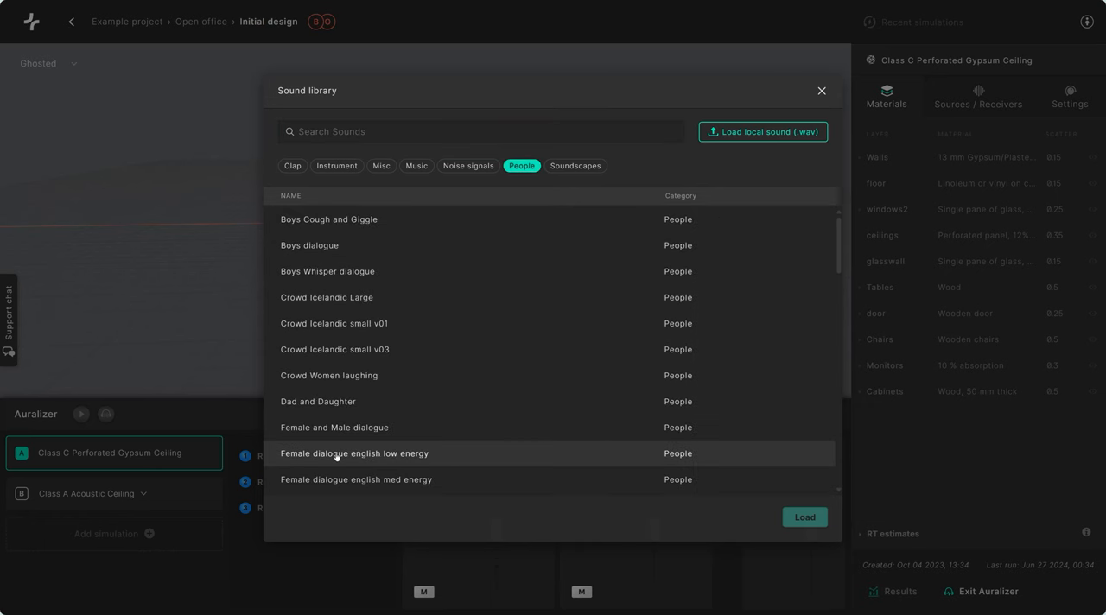
pyautogui.click(802, 517)
pyautogui.write('A /B comparison')
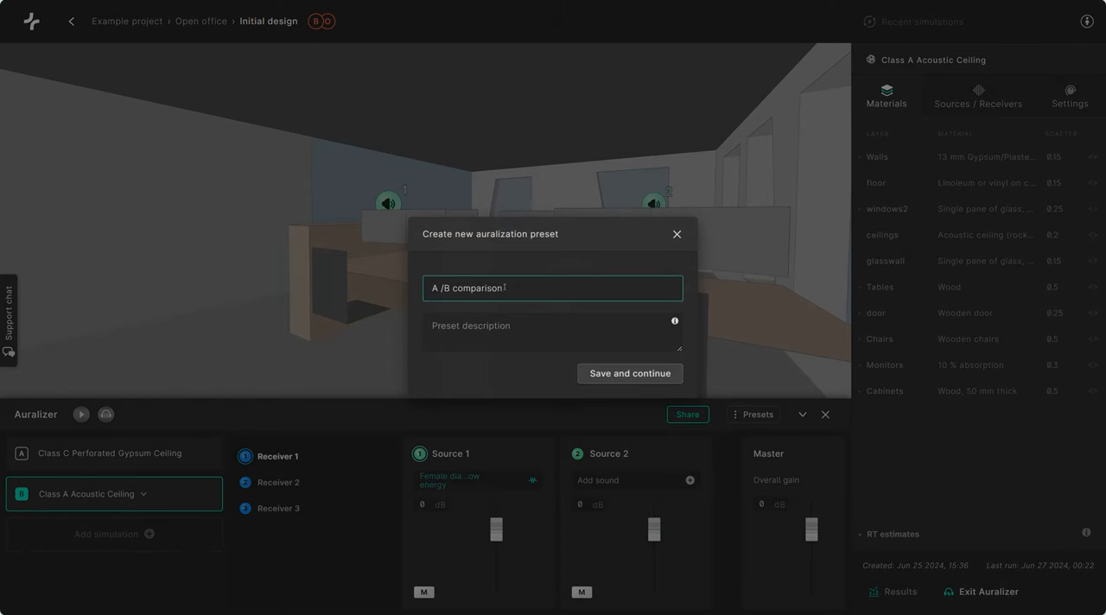
# Step: Save the new auralization preset named 'A /B comparison' and continue
pyautogui.click(629, 373)
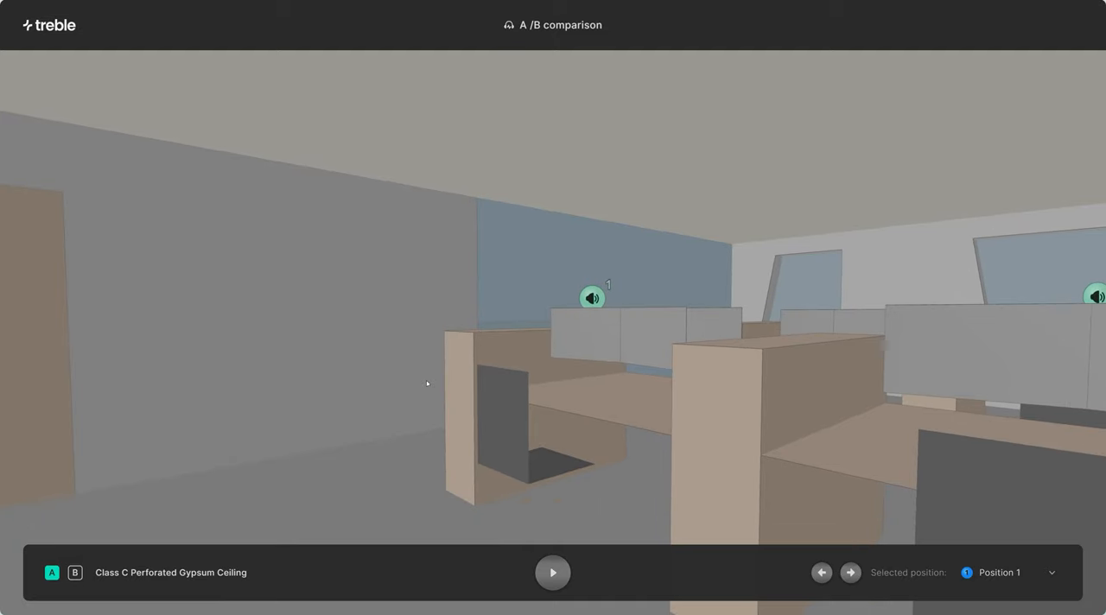
# Step: Start playback at Position 1 with the Class C Perforated Gypsum Ceiling simulation
pyautogui.click(553, 572)
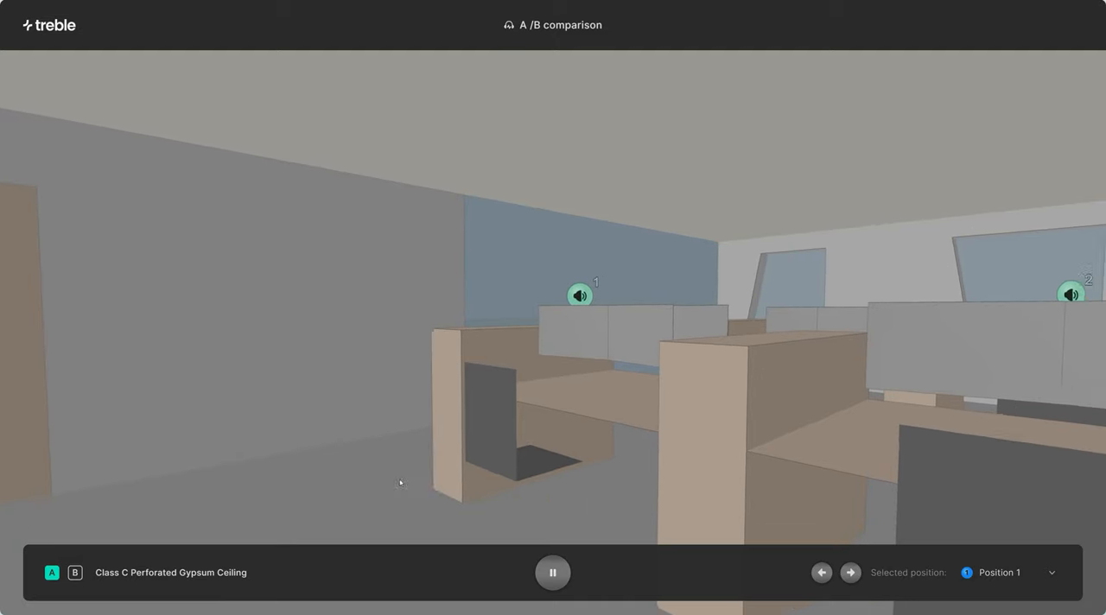